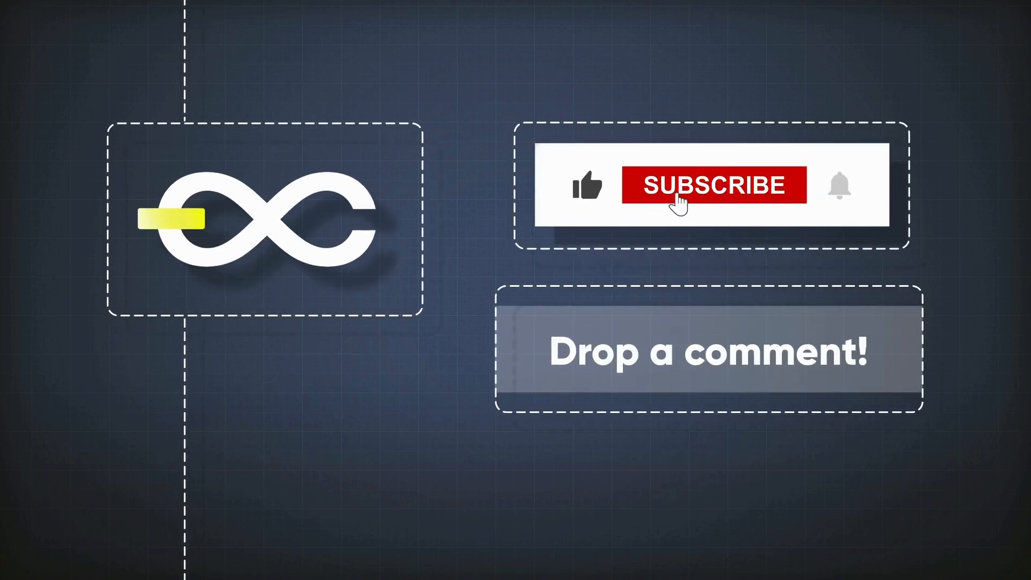
Step: Press SUBSCRIBE so it reads SUBSCRIBED, then ring the notification bell
left_click(712, 185)
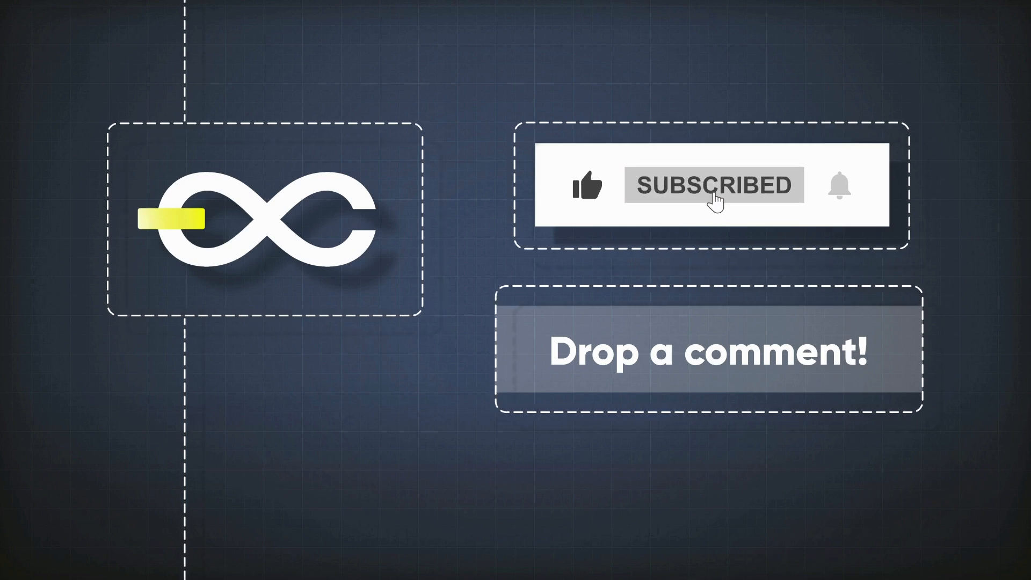
mouse_move(776, 197)
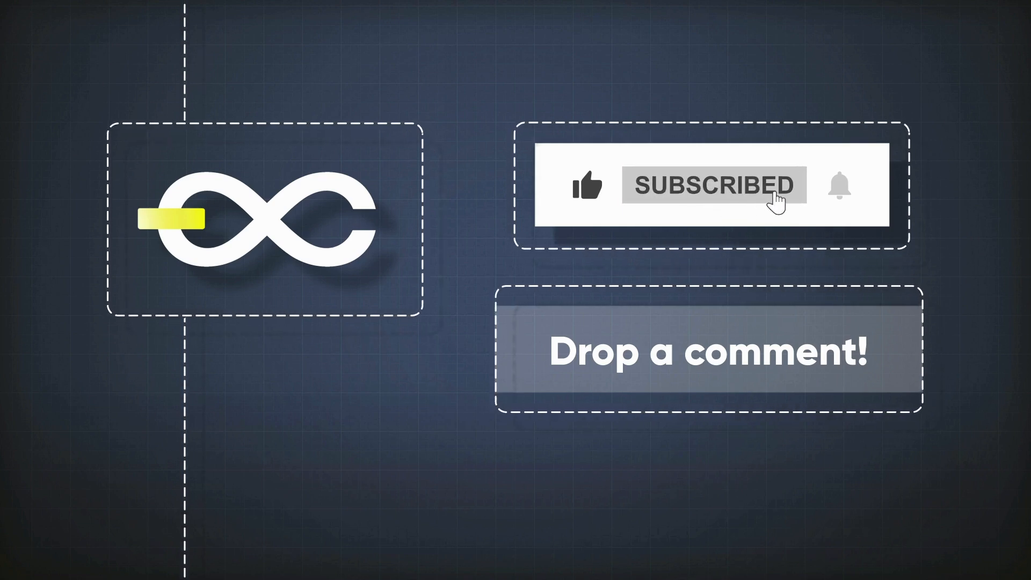
mouse_move(848, 198)
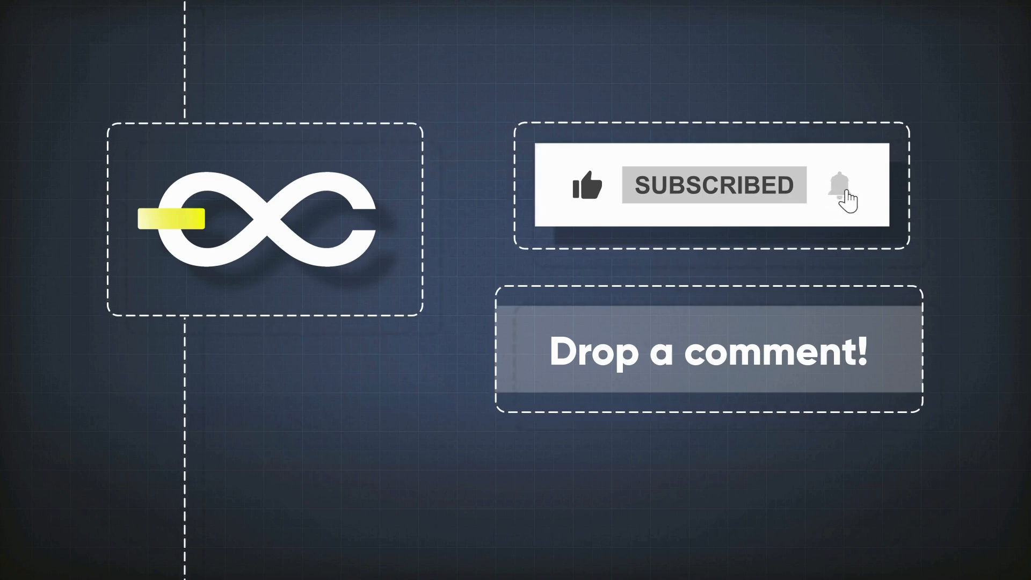
left_click(839, 187)
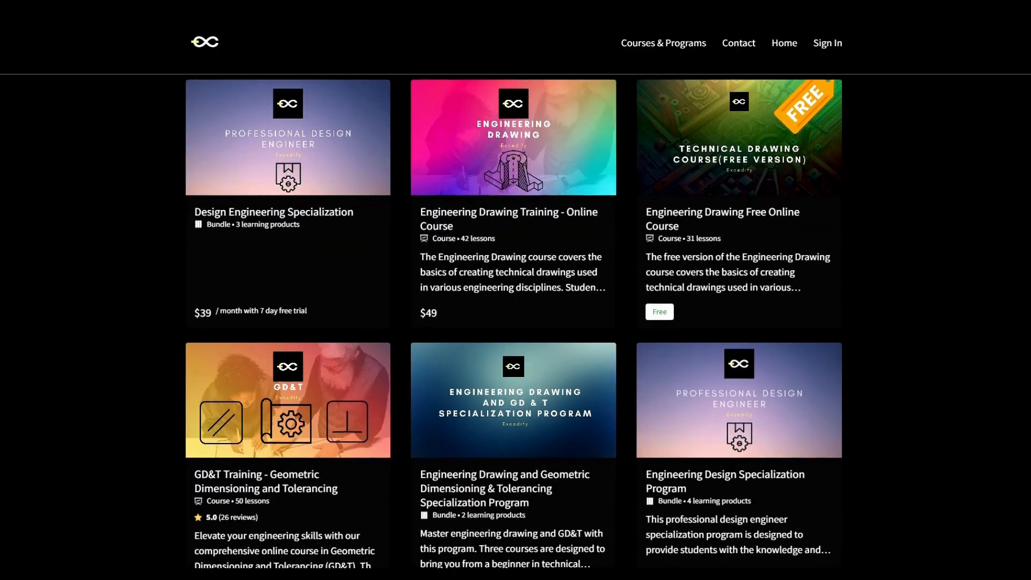
Step: Scroll the course catalog to show prices like $119, $419 and $1,190 and live GD&T training
scroll("down", 3)
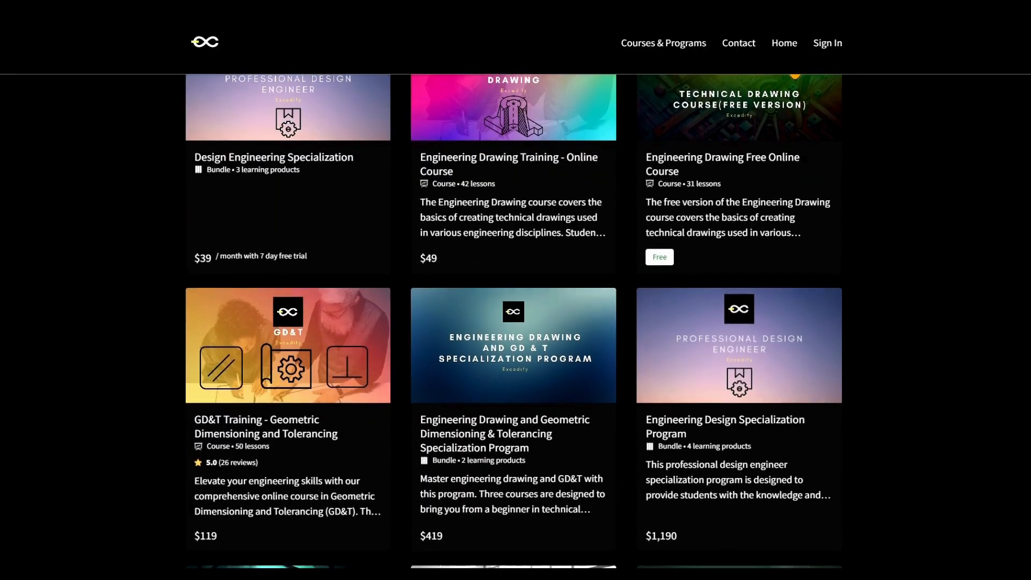
scroll("down", 3)
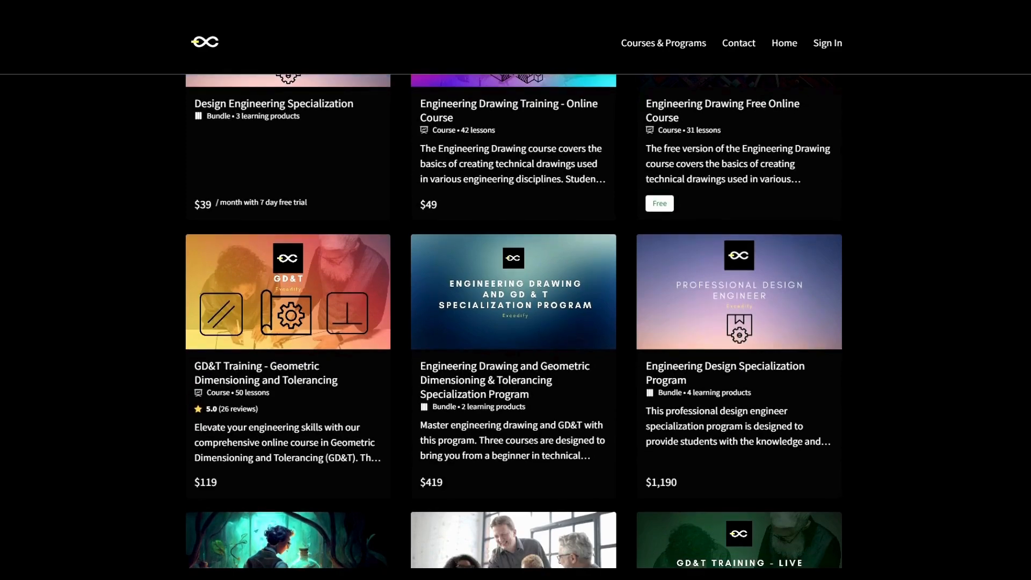